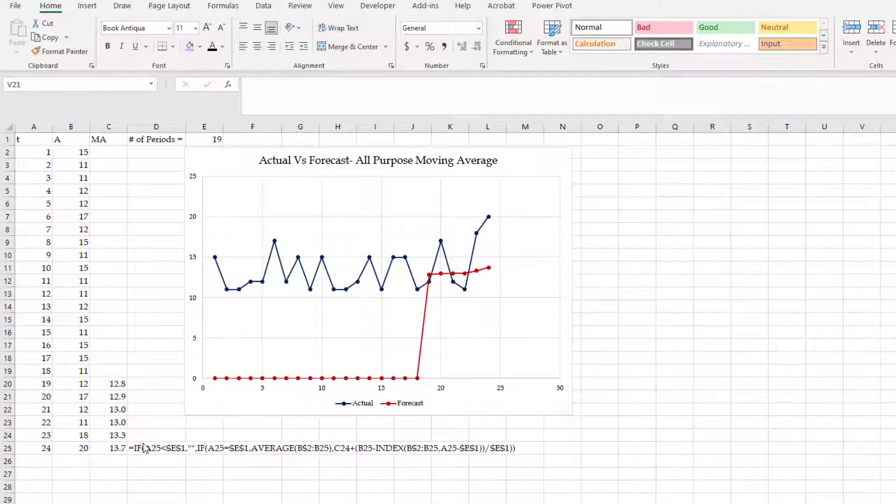
# - Recalculate the RANDBETWEEN demand data to 18 periods, noting the forecast series plots zeros
pyautogui.click(338, 486)
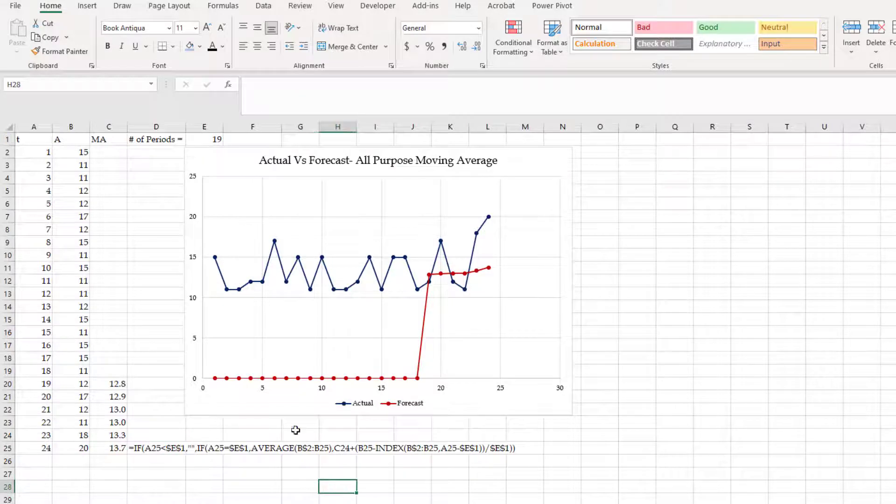
pyautogui.click(204, 139)
pyautogui.write('18')
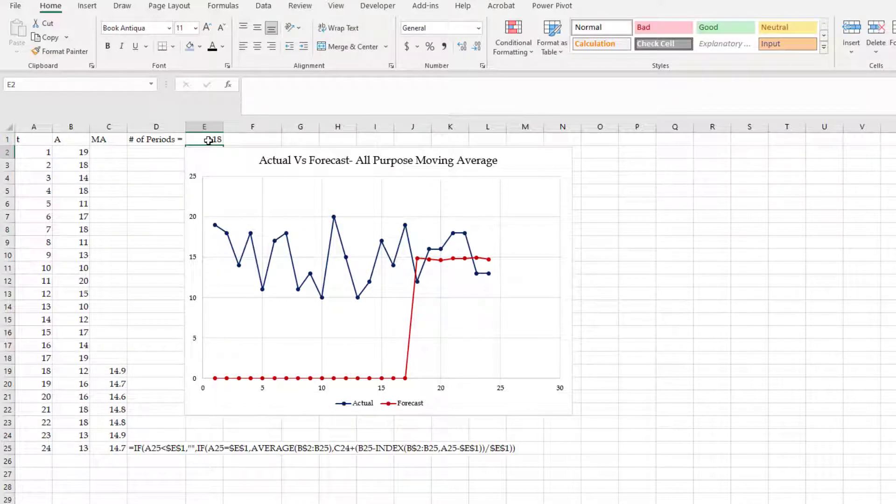
# - Enter a =RANDBETWEEN formula in E1 so the number of periods is random
pyautogui.write('=rand')
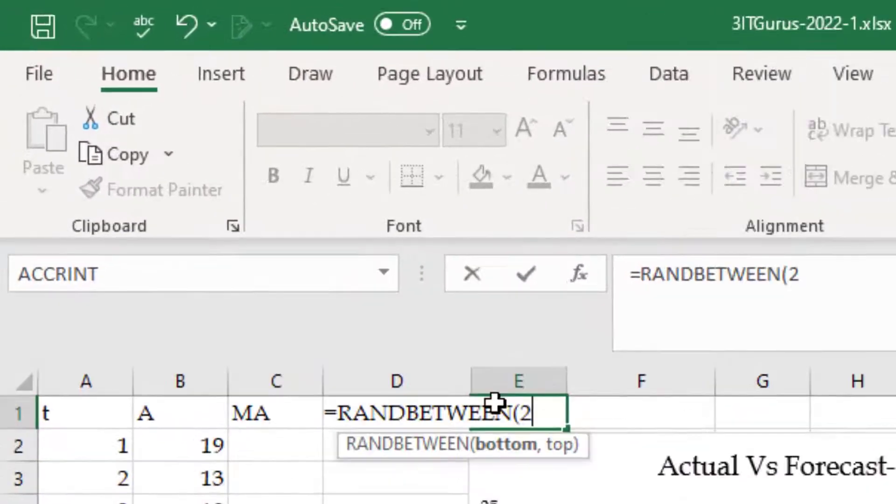
pyautogui.write(',2')
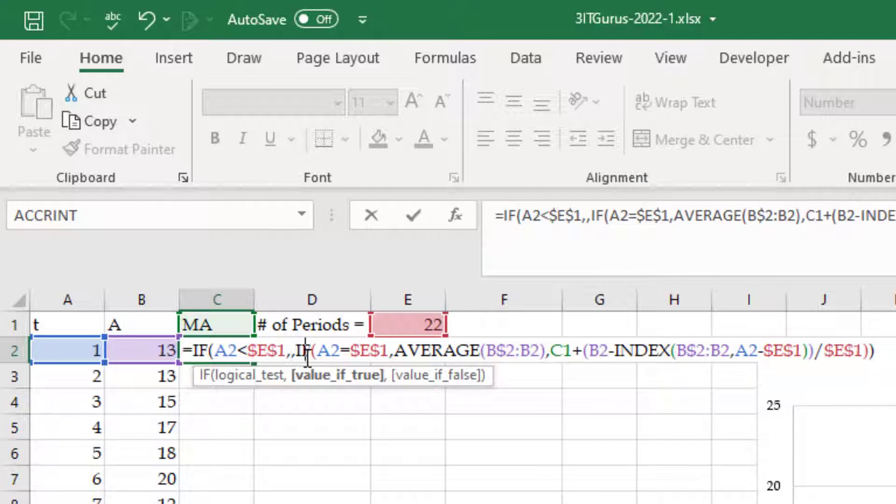
# - Replace the moving-average blank result with NA() and fill the formula down to C25
pyautogui.write('NA()')
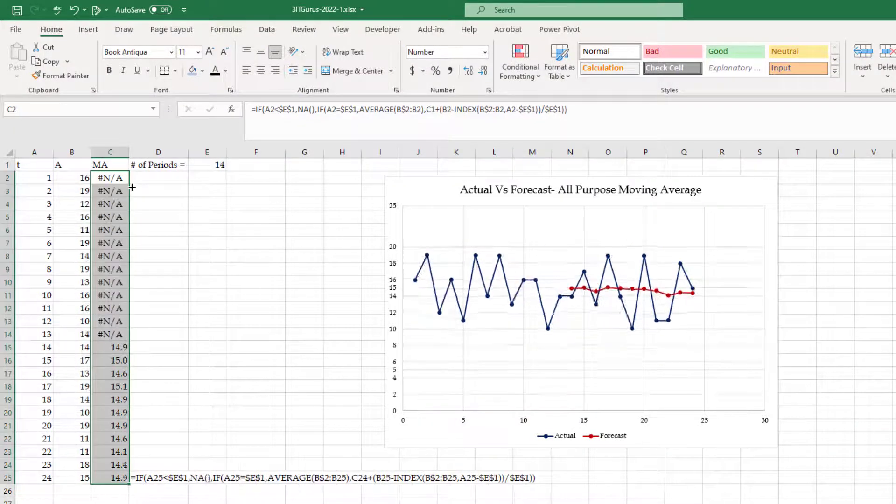
# - Recalculate to 20 periods and select the #N/A cells C2:C20
pyautogui.click(836, 463)
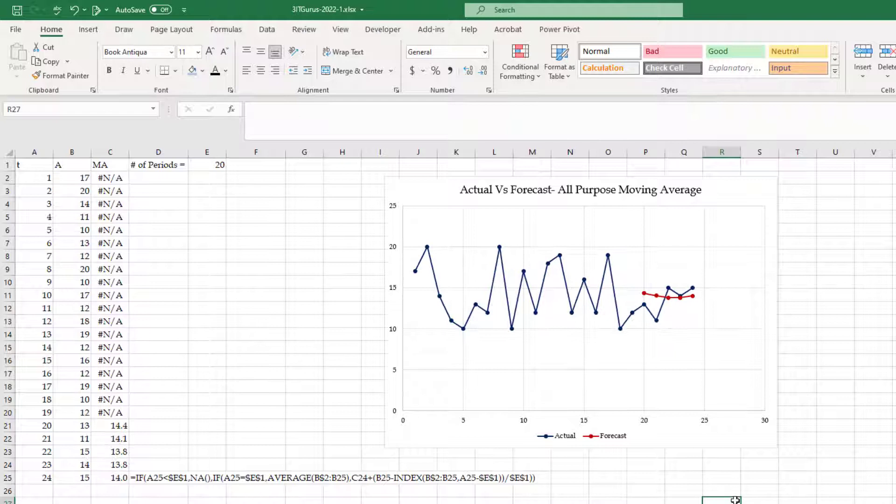
pyautogui.click(110, 178)
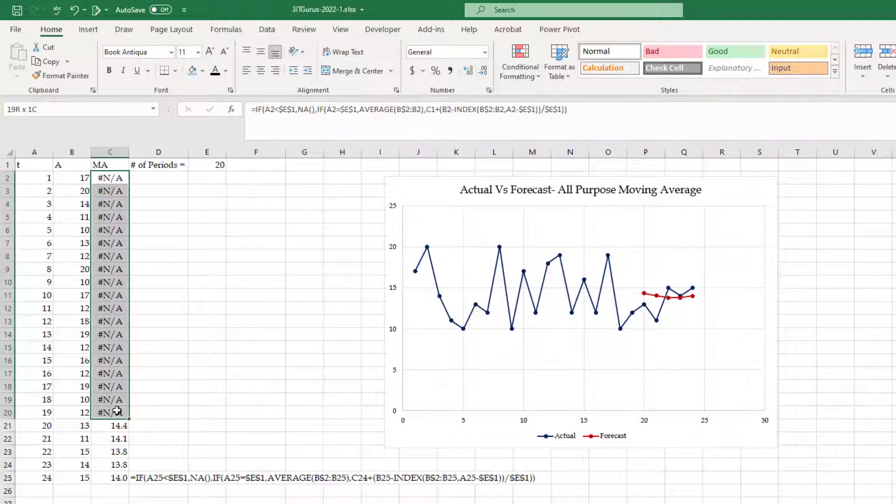
# - Colour the moving-average column white and recalculate to 22 periods
pyautogui.click(207, 347)
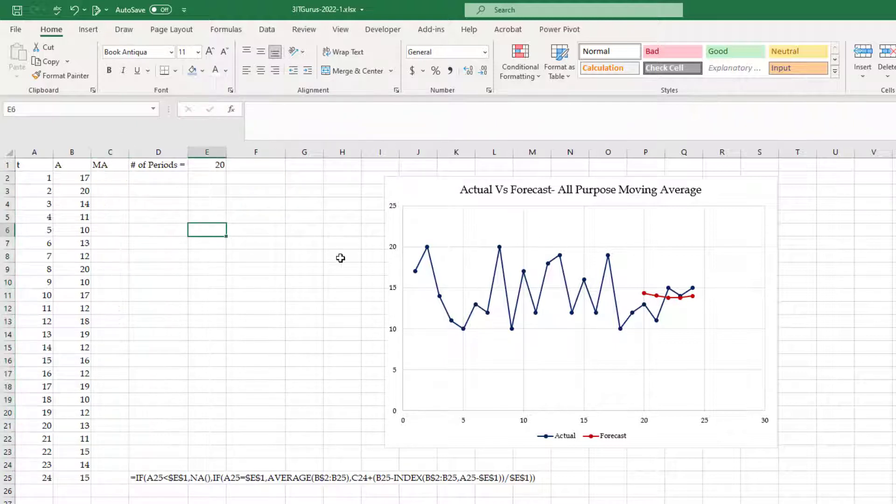
pyautogui.click(207, 165)
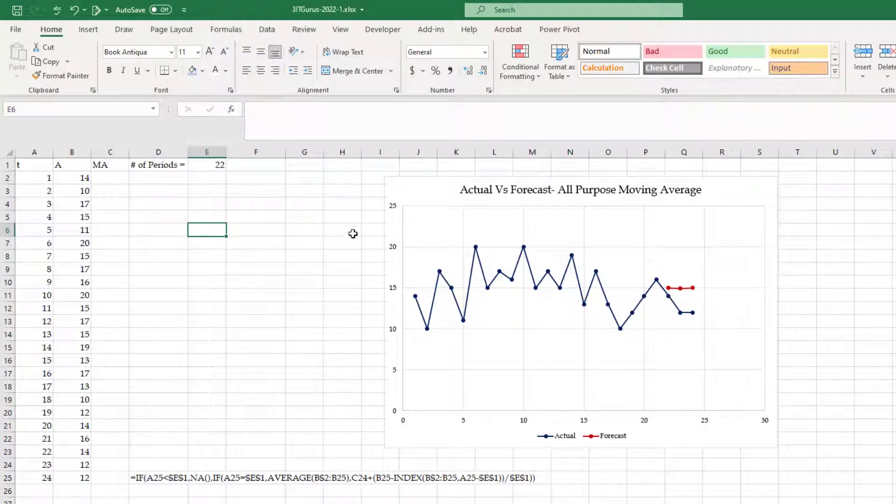
pyautogui.click(110, 178)
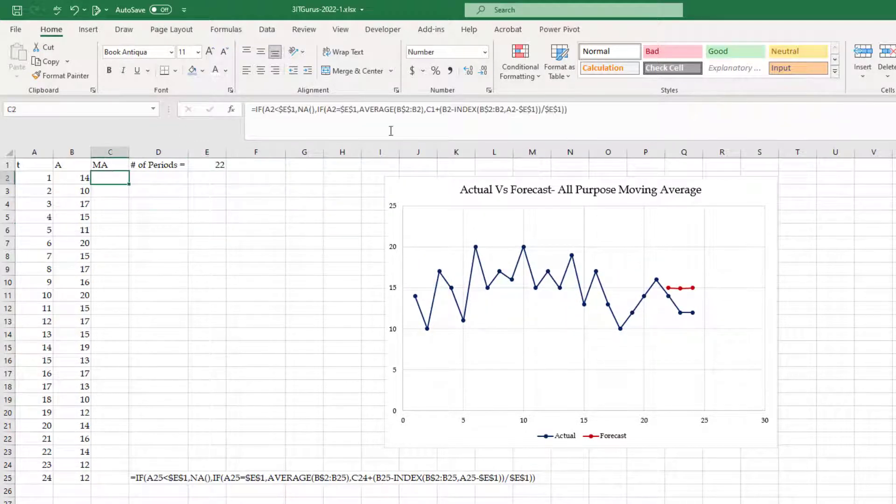
# - Add a formula-based conditional formatting rule on C2 with condition =C2>=0
pyautogui.click(519, 61)
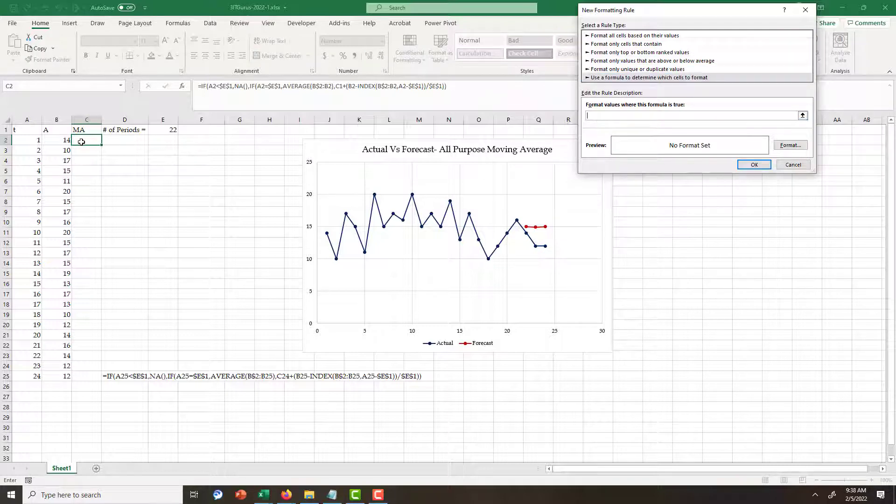
pyautogui.click(87, 141)
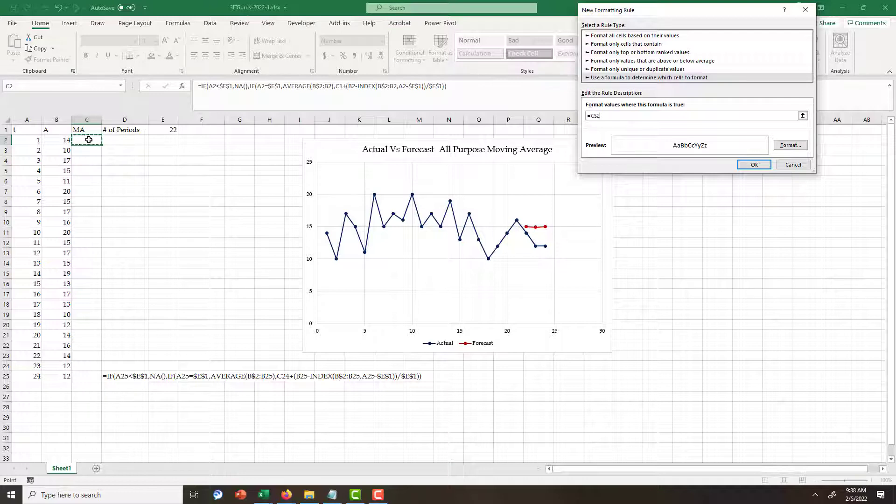
pyautogui.press('Backspace')
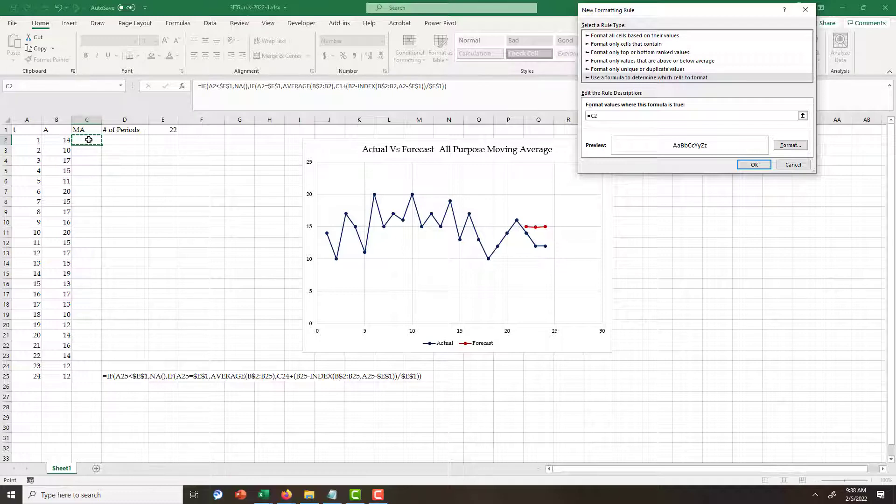
pyautogui.write('>=0')
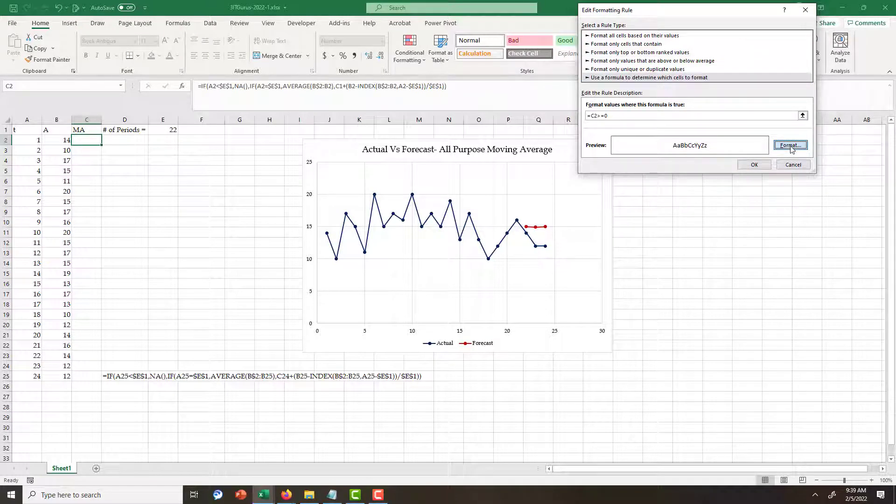
# - Set the rule's font colour to Automatic and save the rule
pyautogui.click(790, 145)
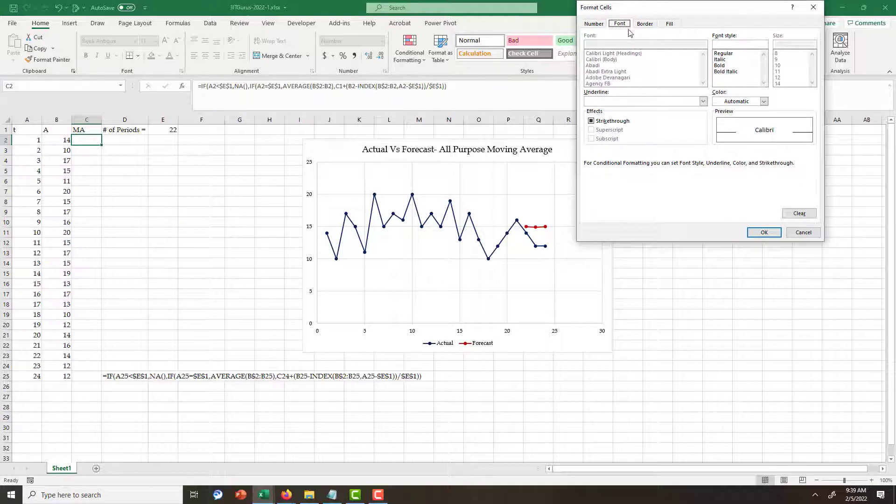
pyautogui.click(764, 101)
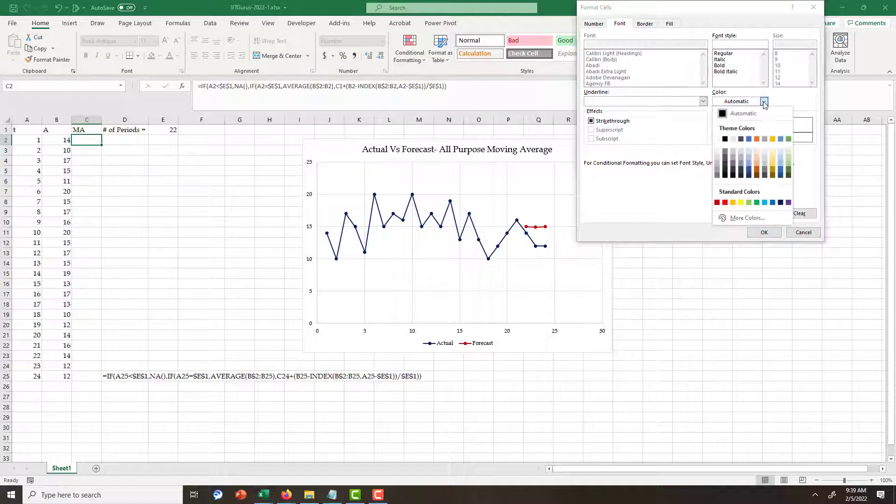
pyautogui.click(763, 101)
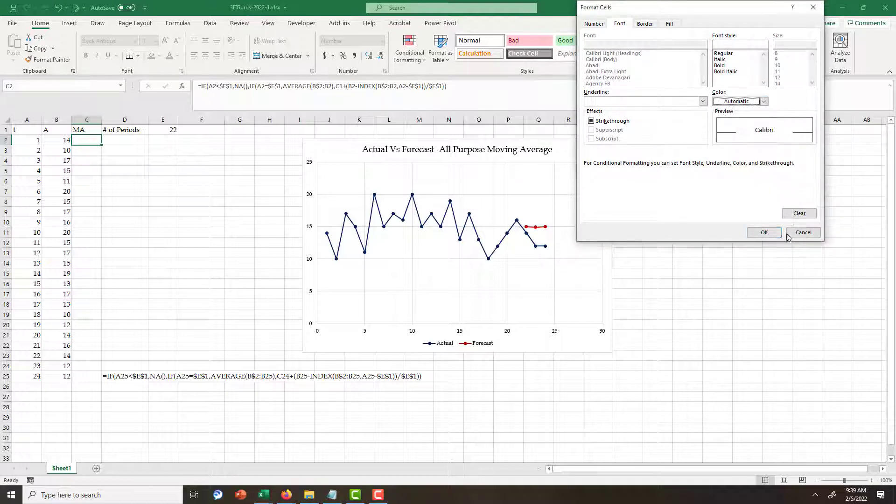
pyautogui.click(764, 232)
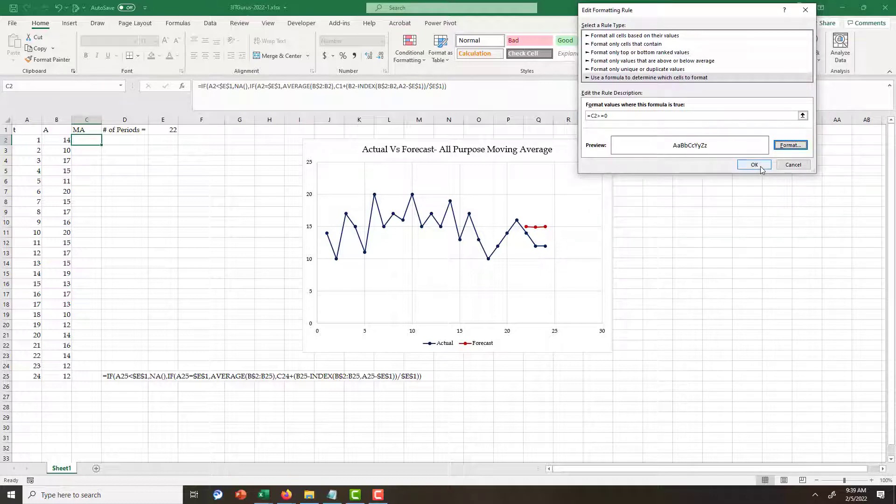
pyautogui.click(754, 165)
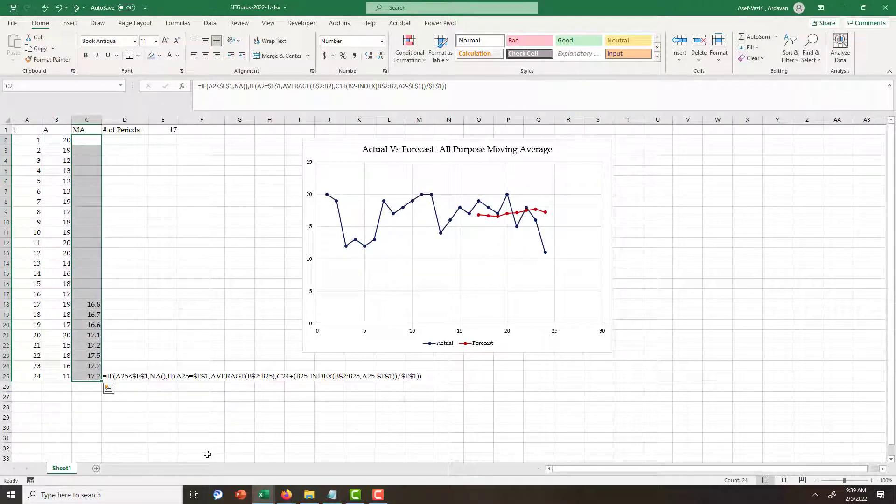
# - Fill C2's formatting down to C25 and recalculate to test the chart at 14 periods
pyautogui.click(201, 448)
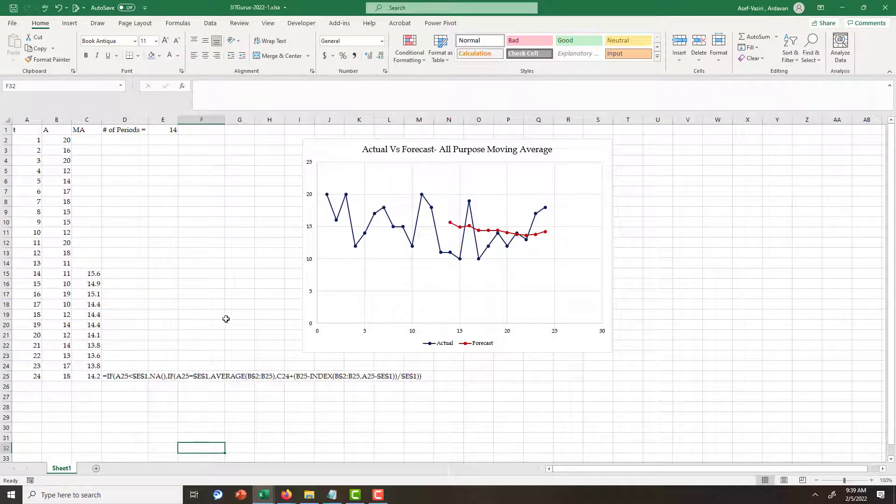
pyautogui.moveTo(83, 372)
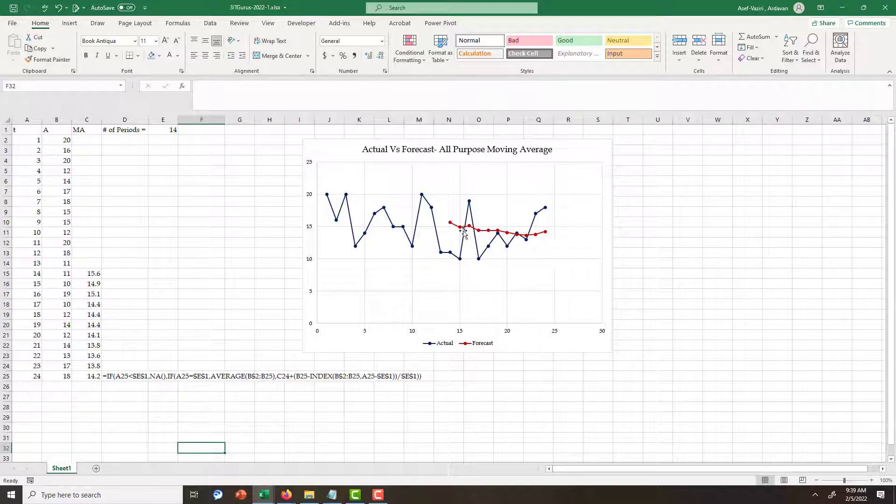
pyautogui.moveTo(322, 394)
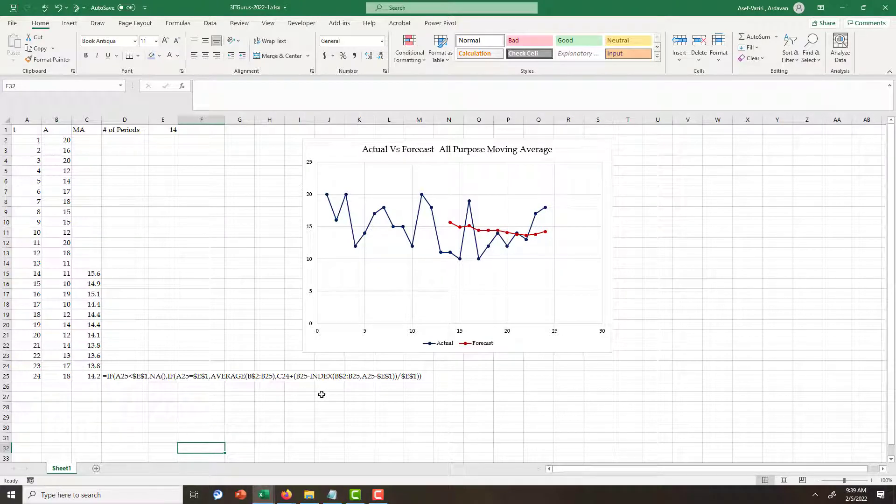